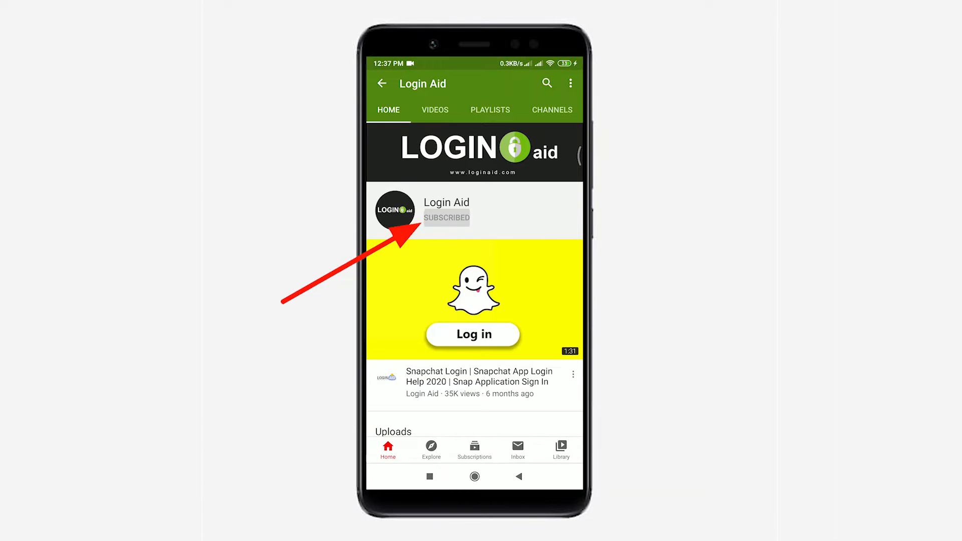
# Step: Choose a notification level for the Login Aid channel from the bell menu
pyautogui.click(482, 217)
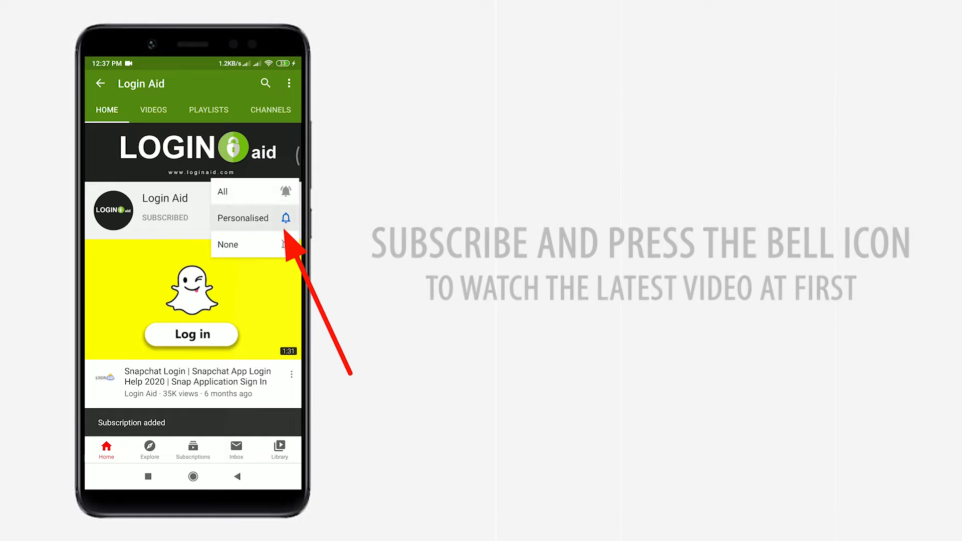
pyautogui.click(223, 191)
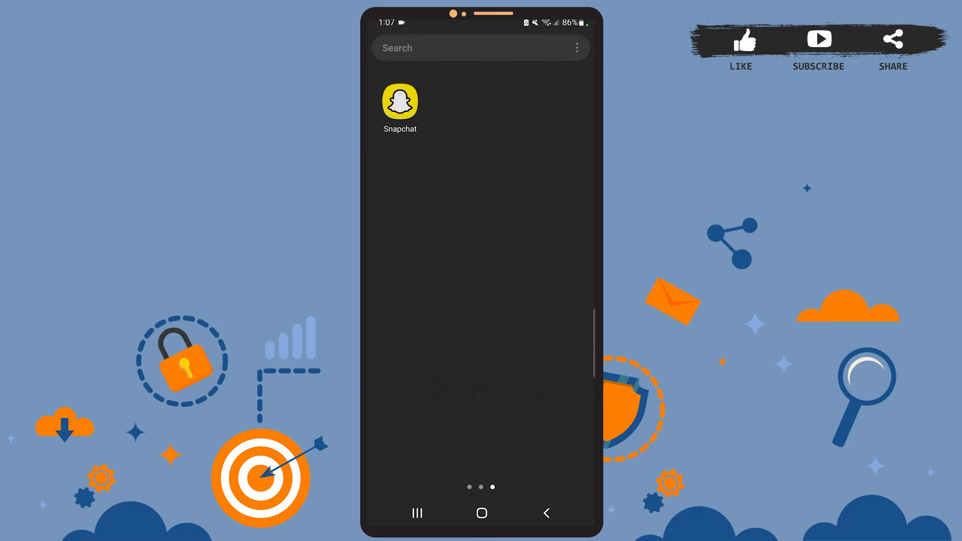
# Step: Launch Snapchat and start the Scan feature on the QR code in view
pyautogui.click(400, 102)
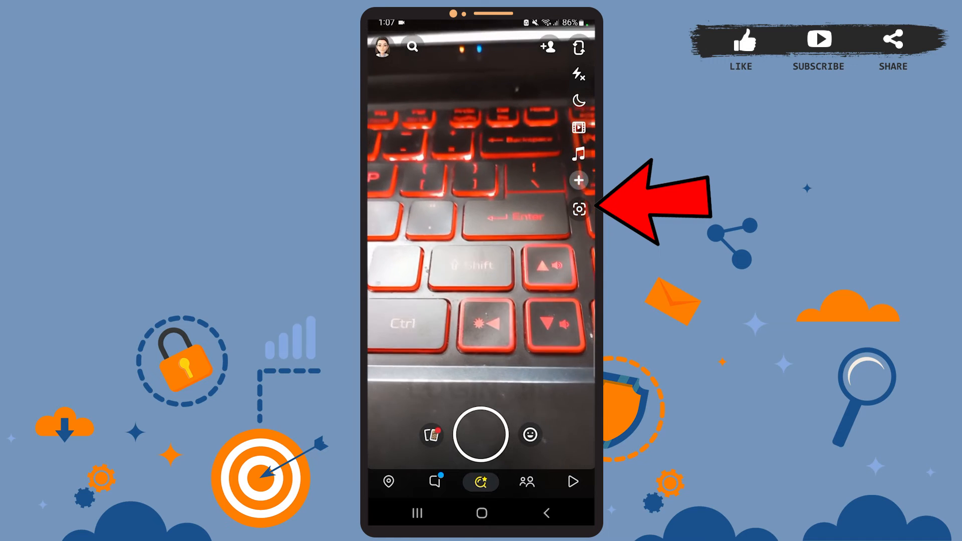
pyautogui.click(578, 208)
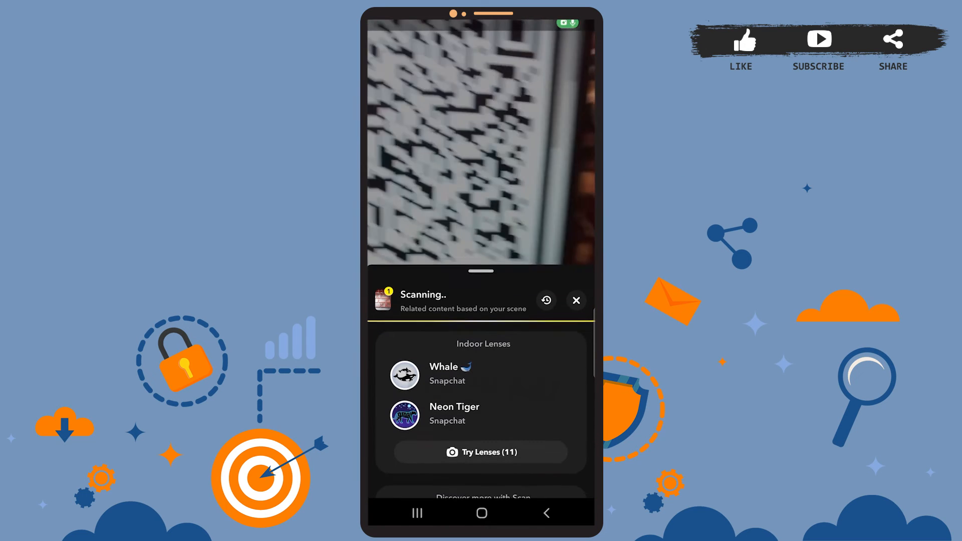